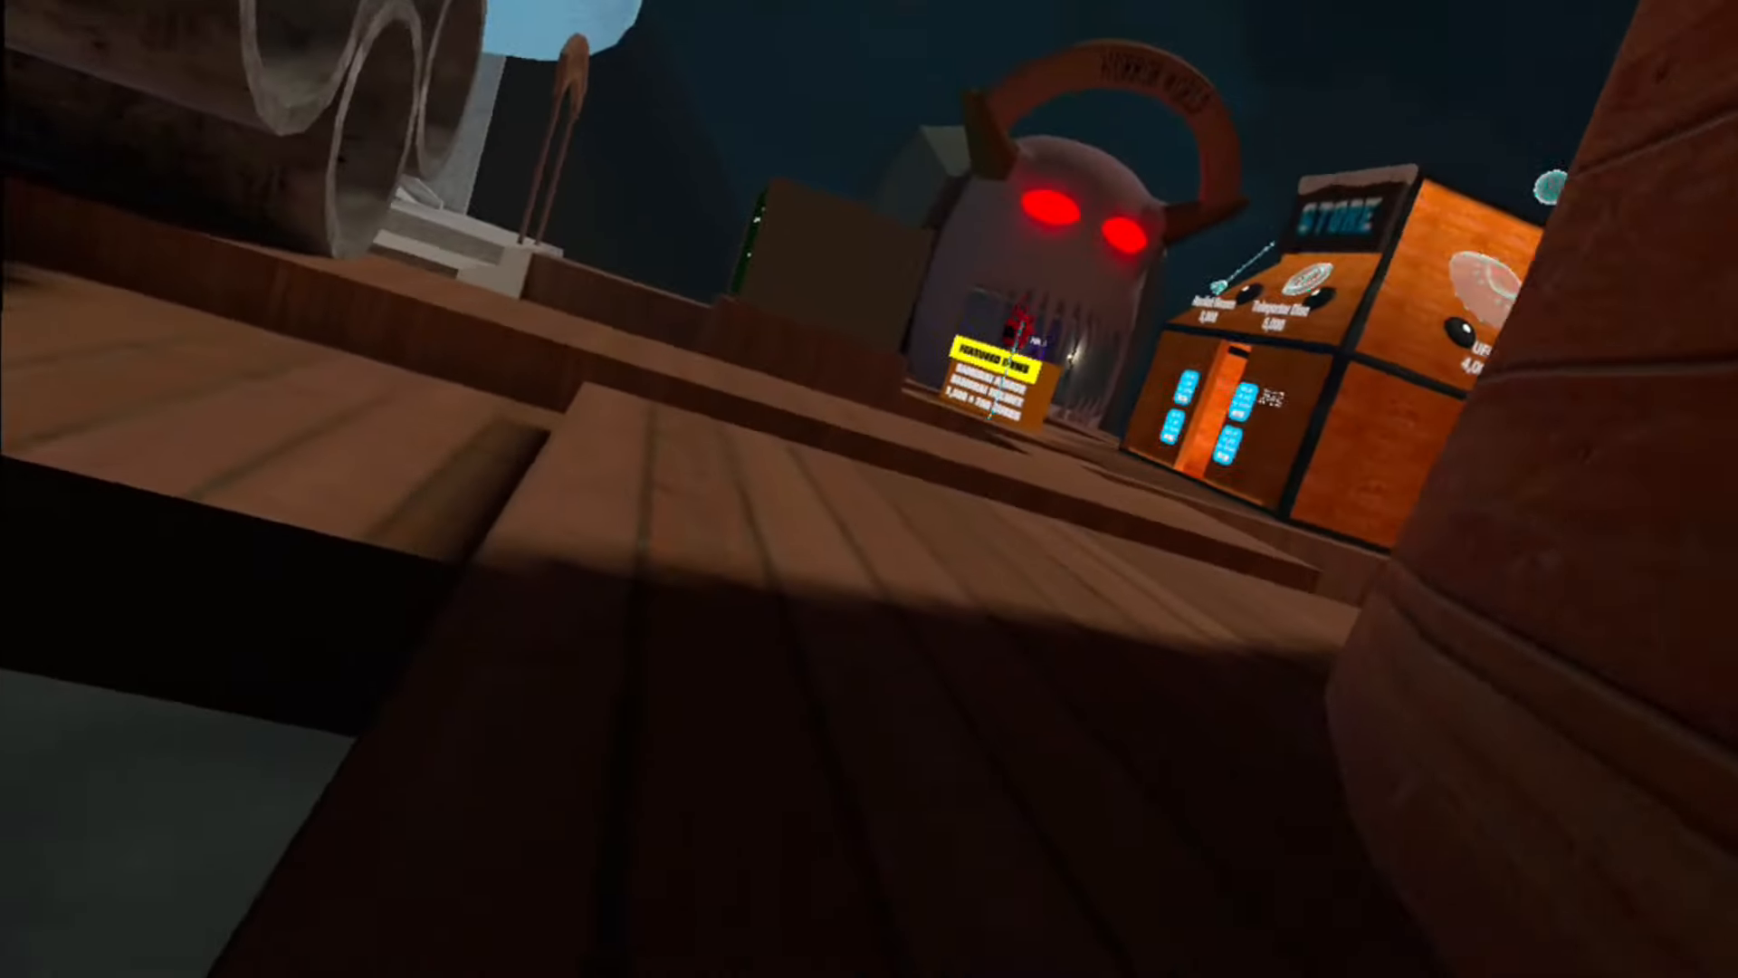
pyautogui.moveTo(869, 488)
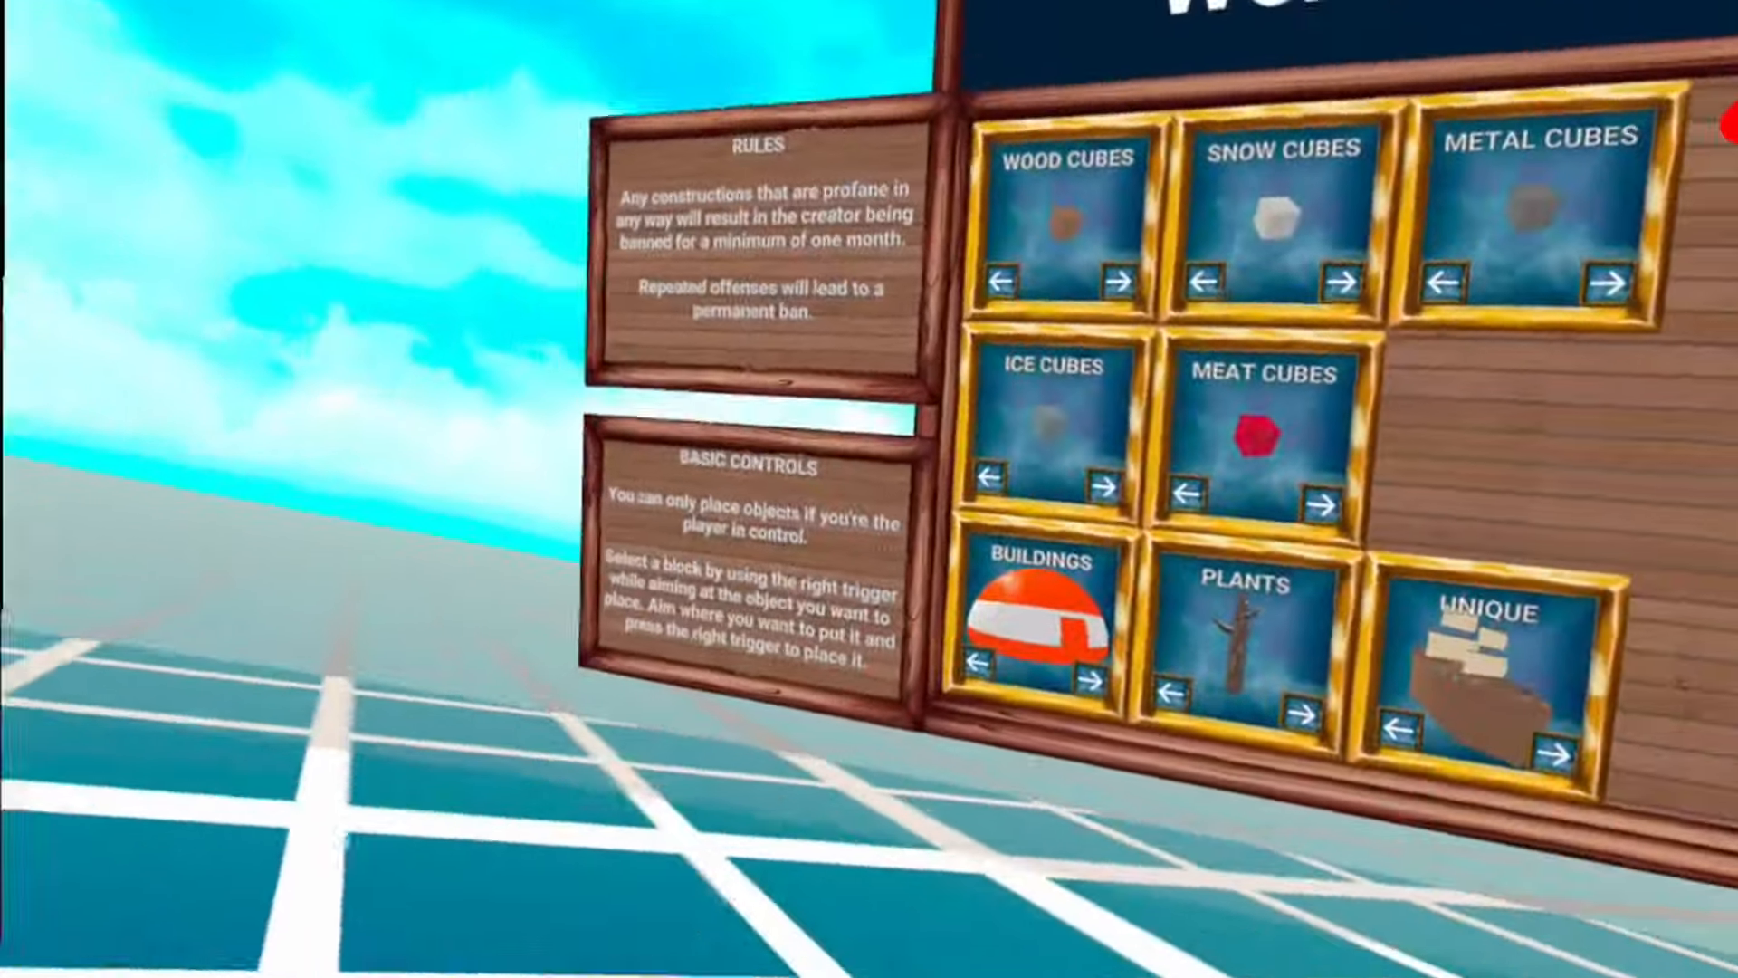
pyautogui.moveTo(869, 488)
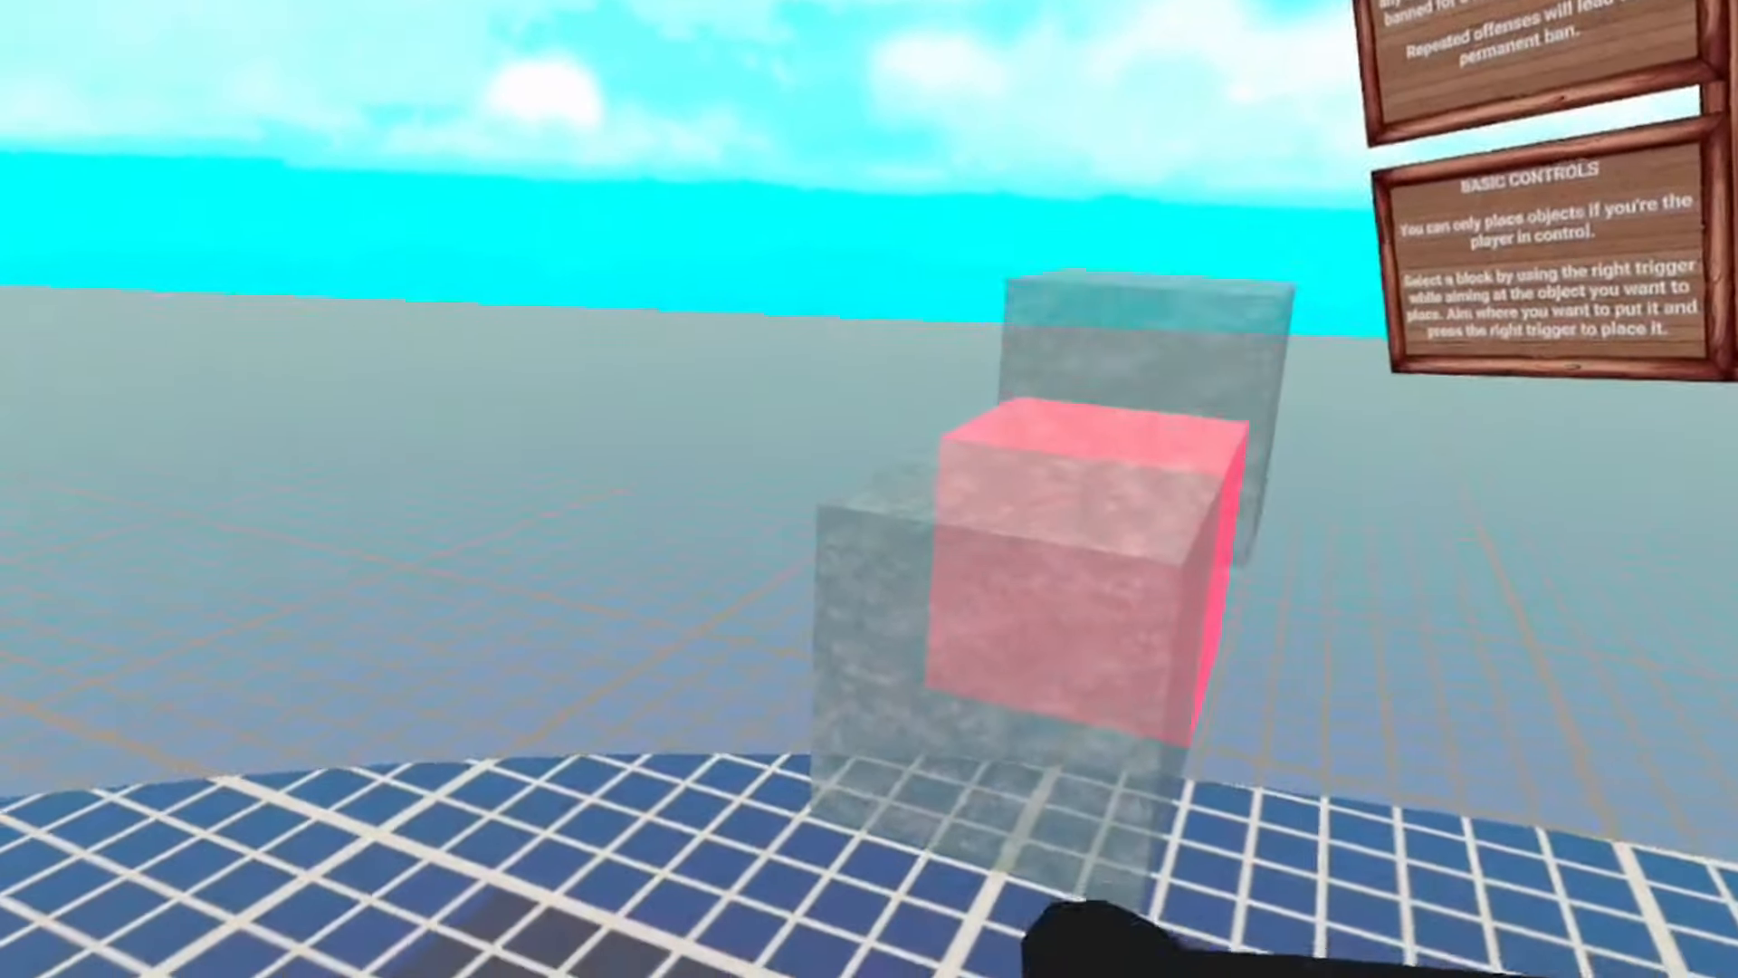
pyautogui.moveTo(869, 489)
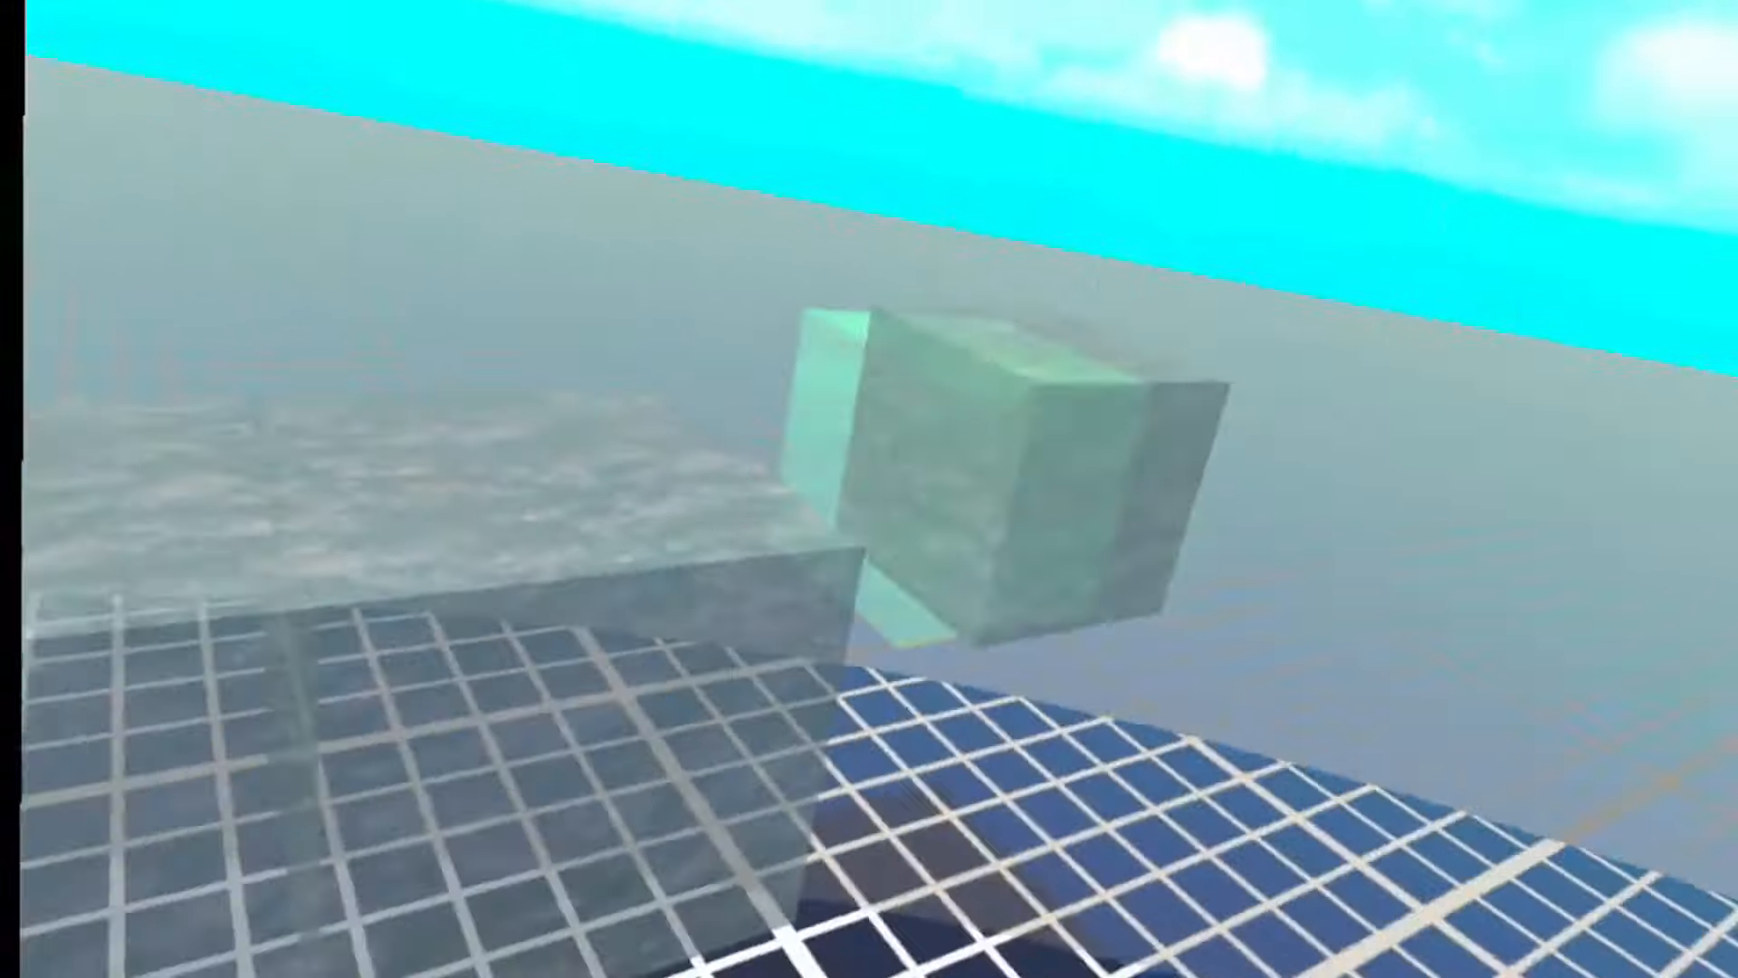
pyautogui.moveTo(869, 489)
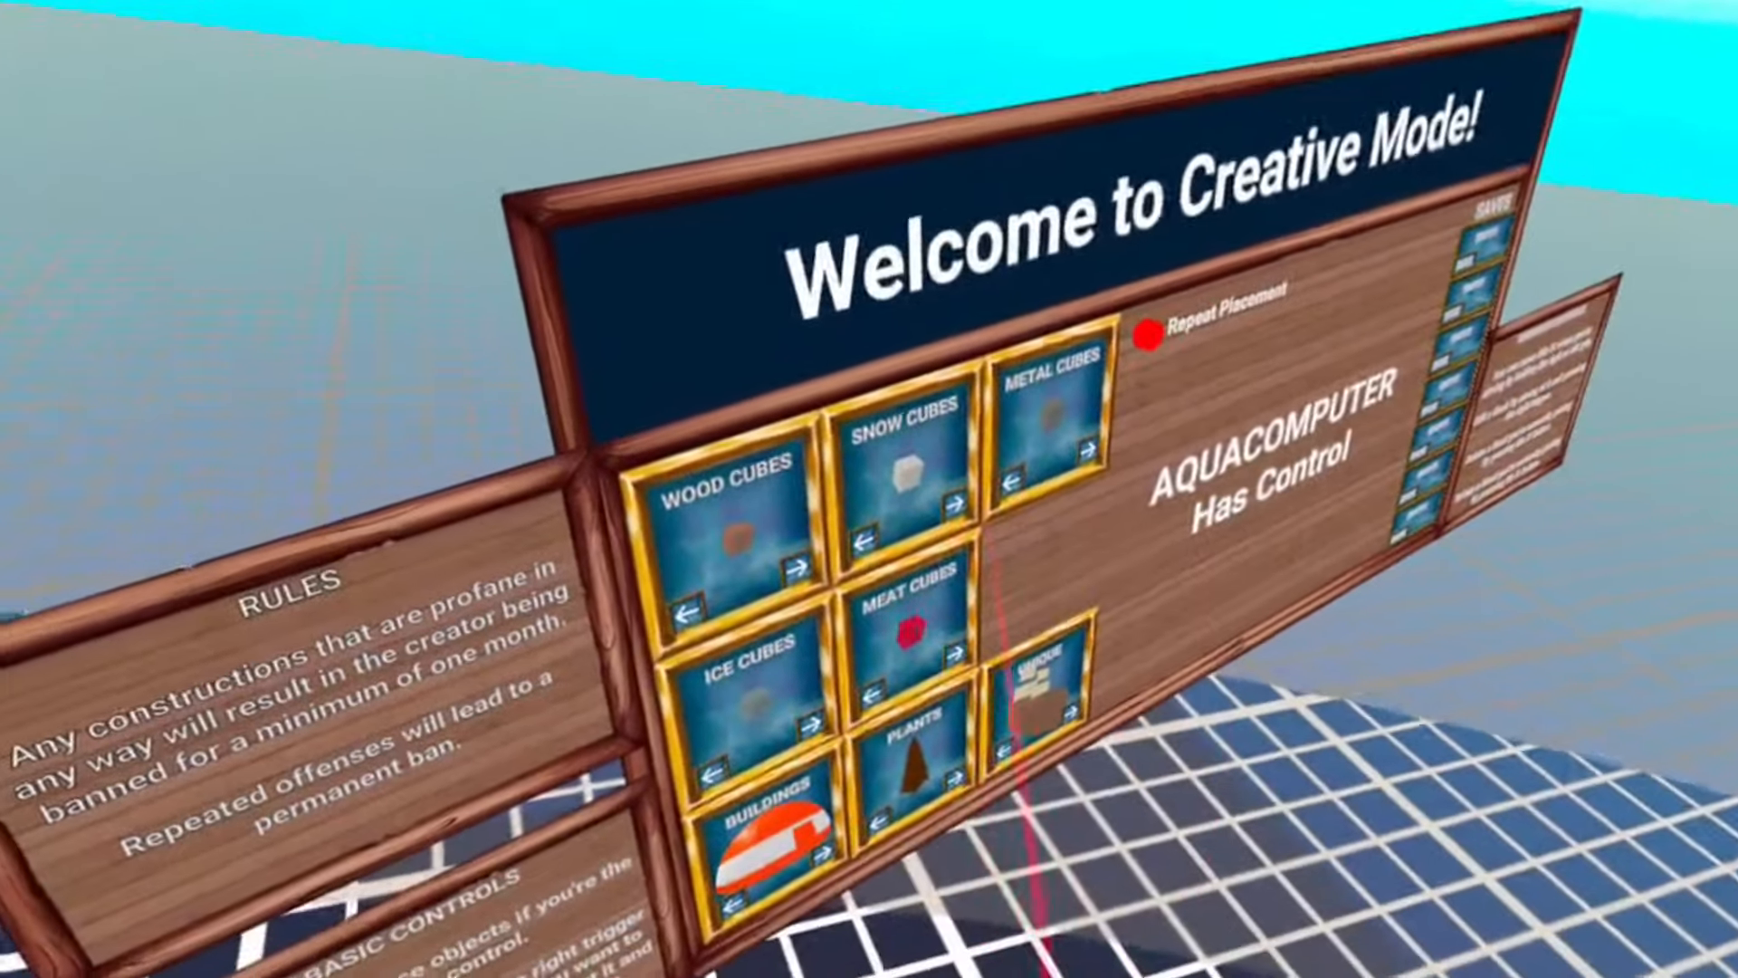
pyautogui.moveTo(869, 489)
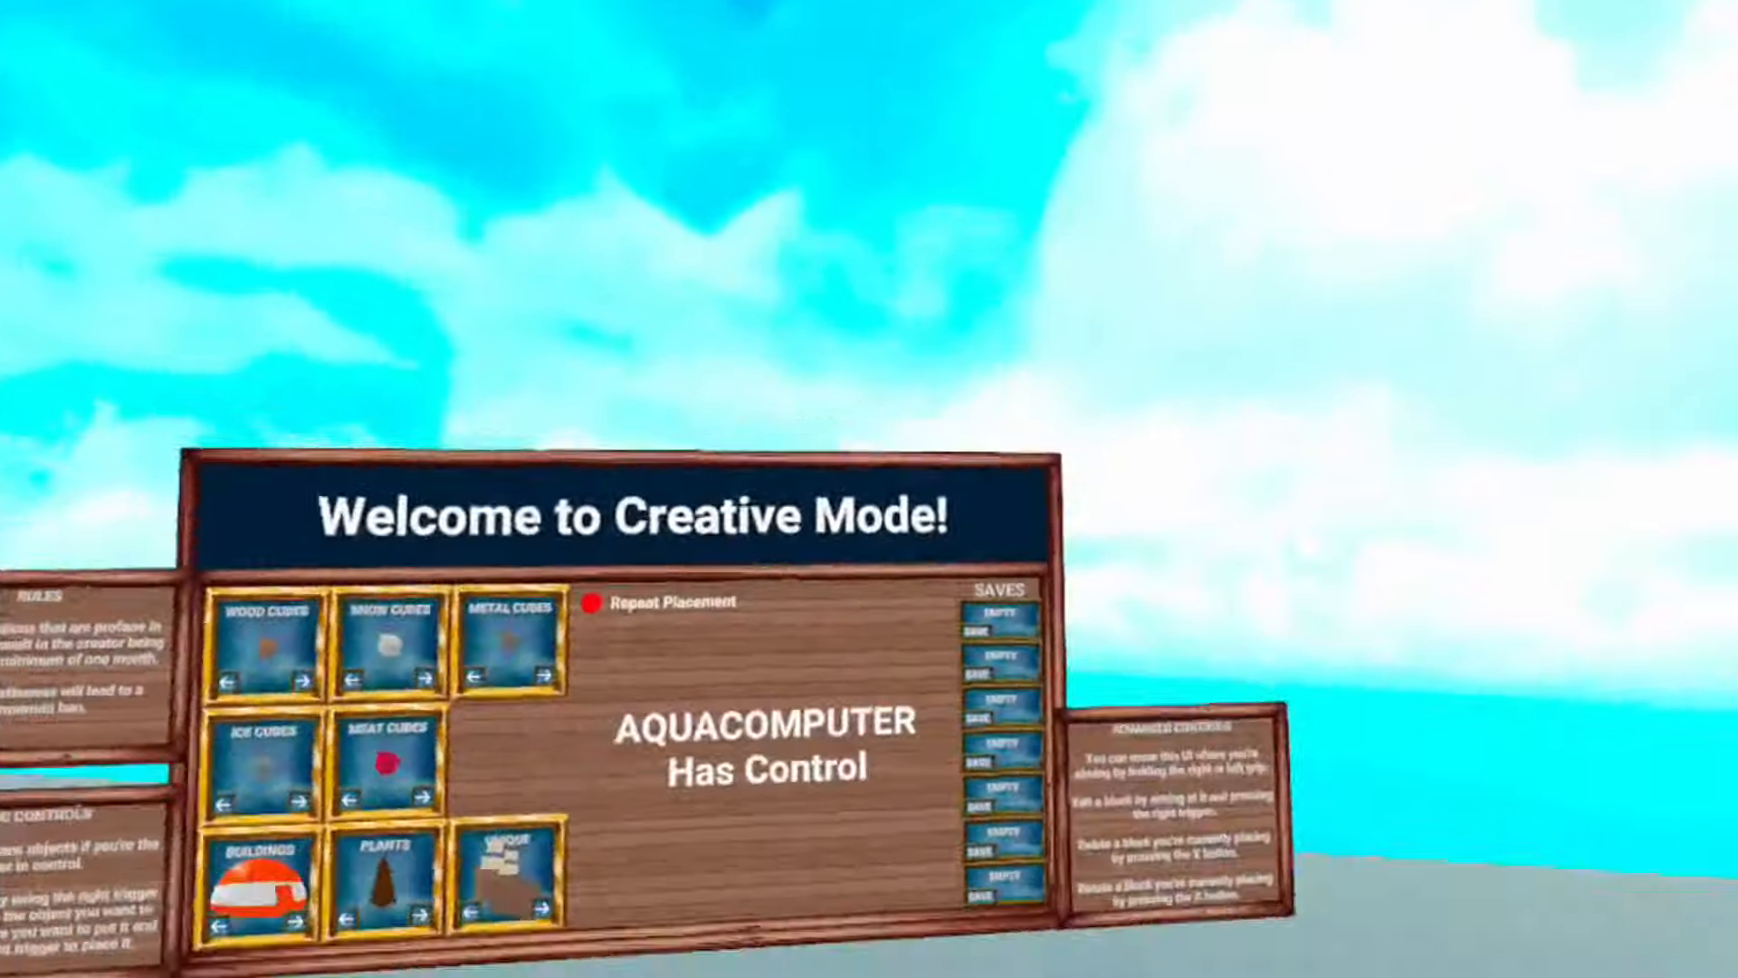
pyautogui.moveTo(870, 489)
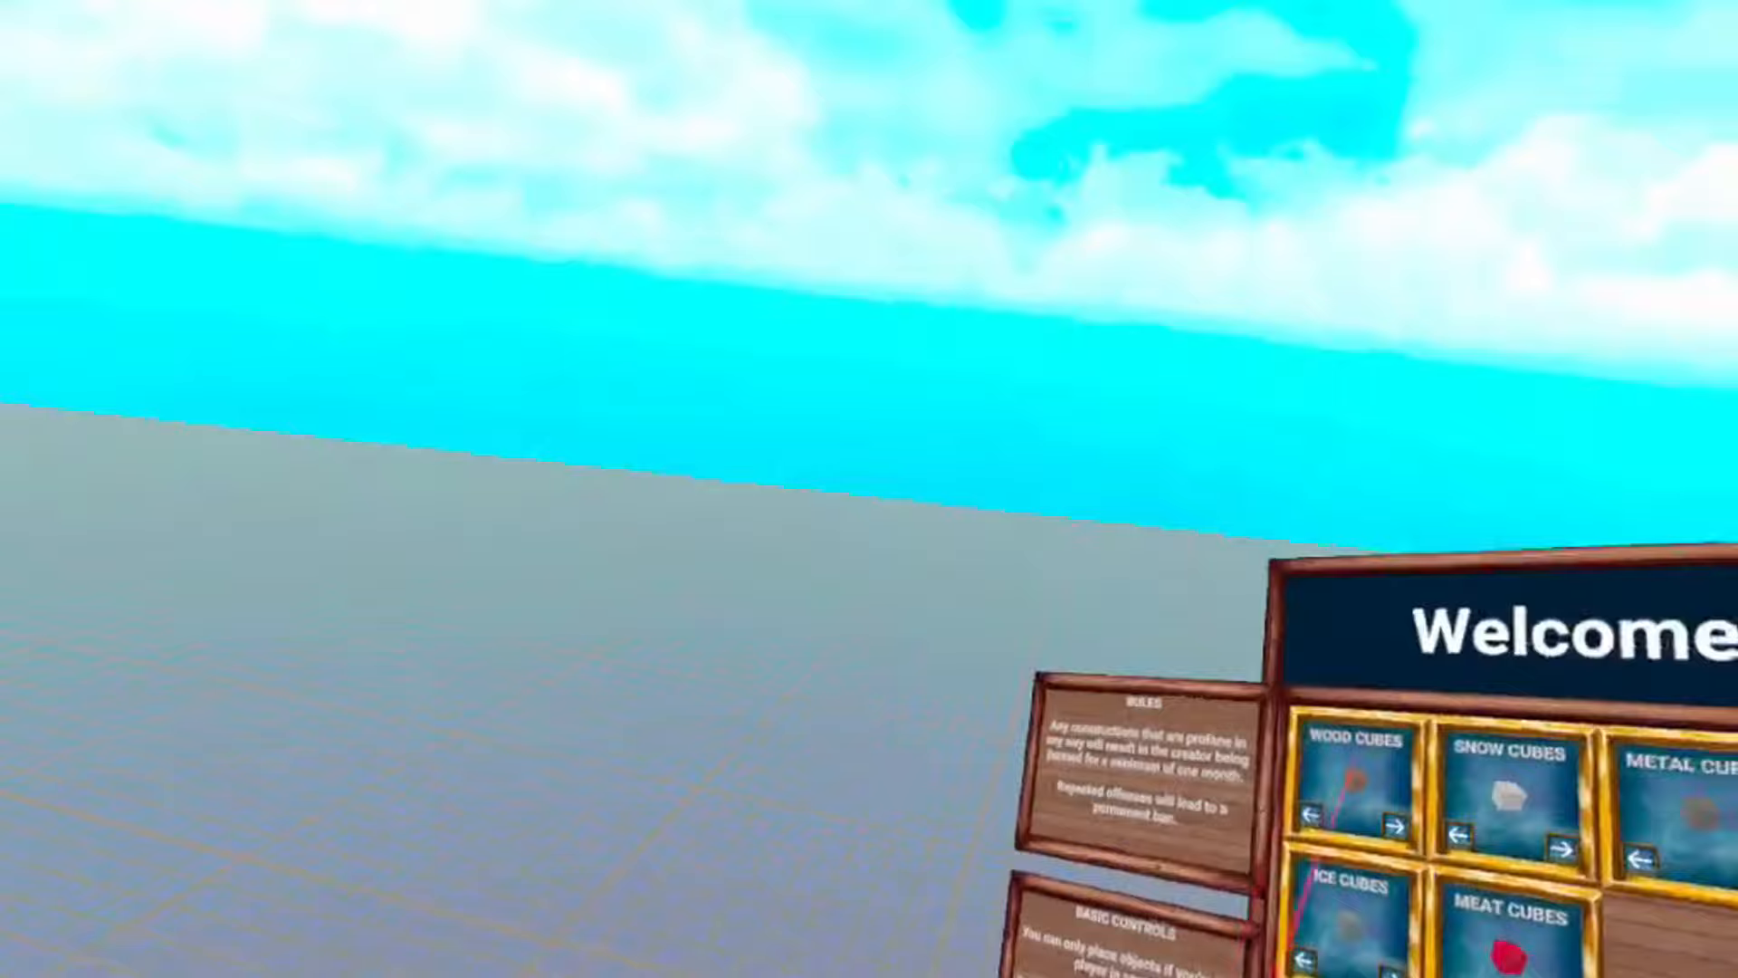
pyautogui.moveTo(870, 489)
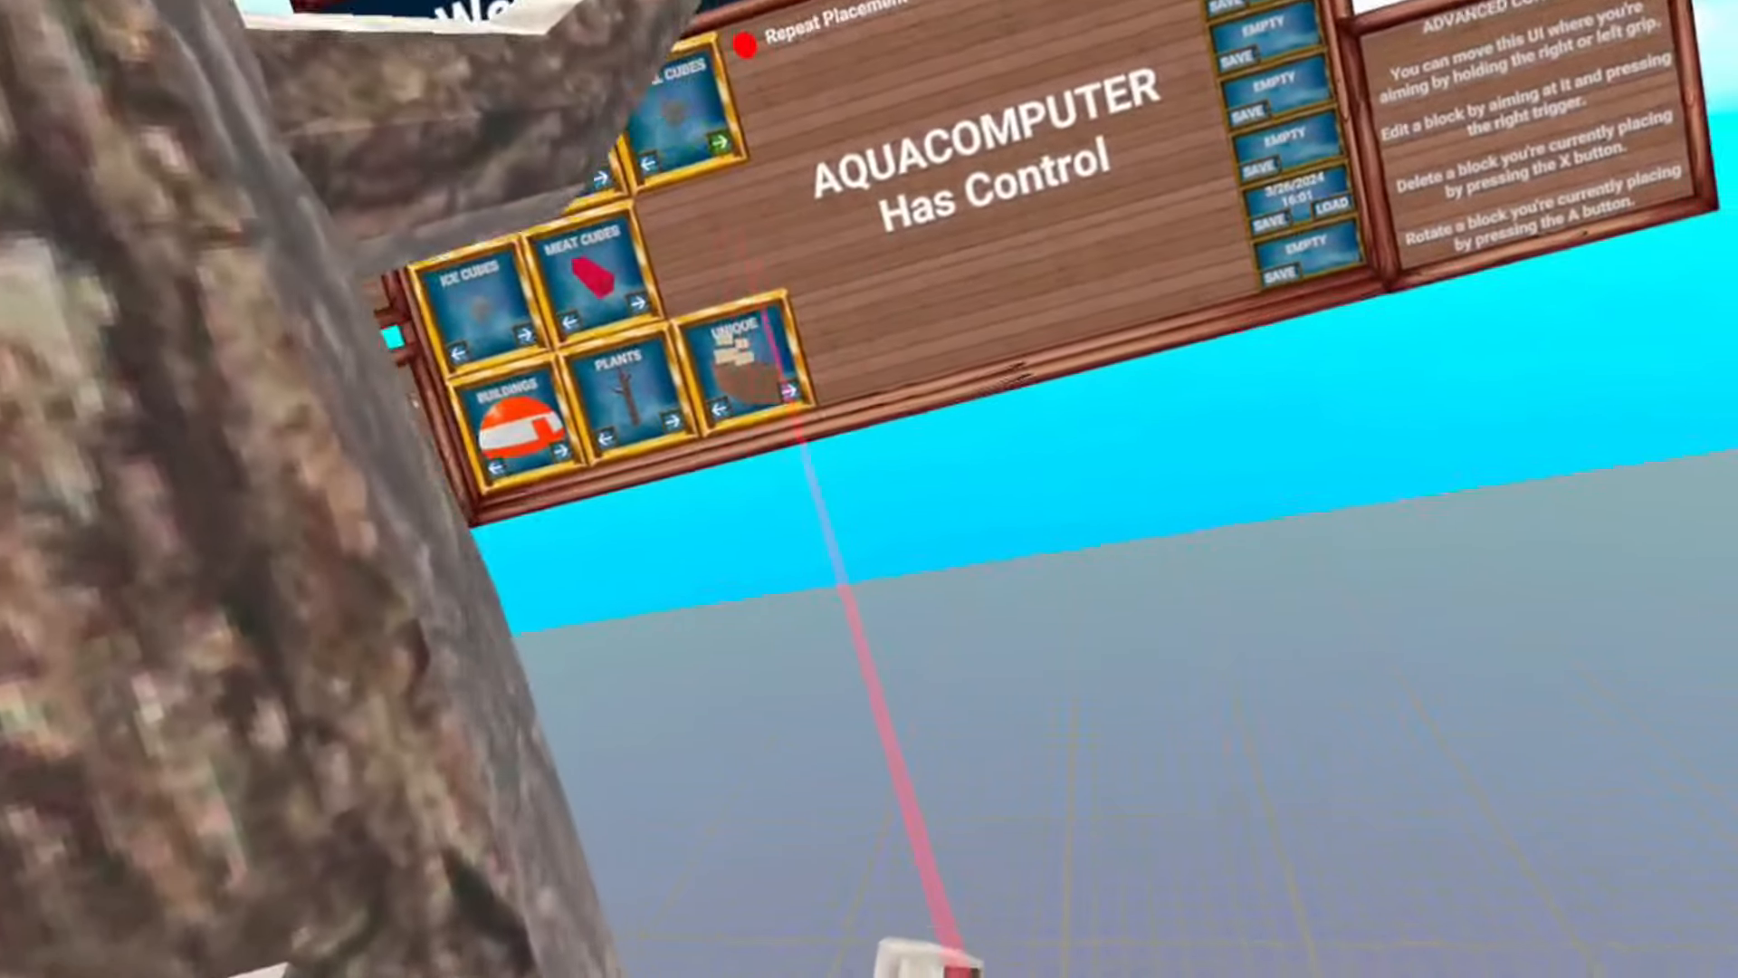
pyautogui.moveTo(869, 489)
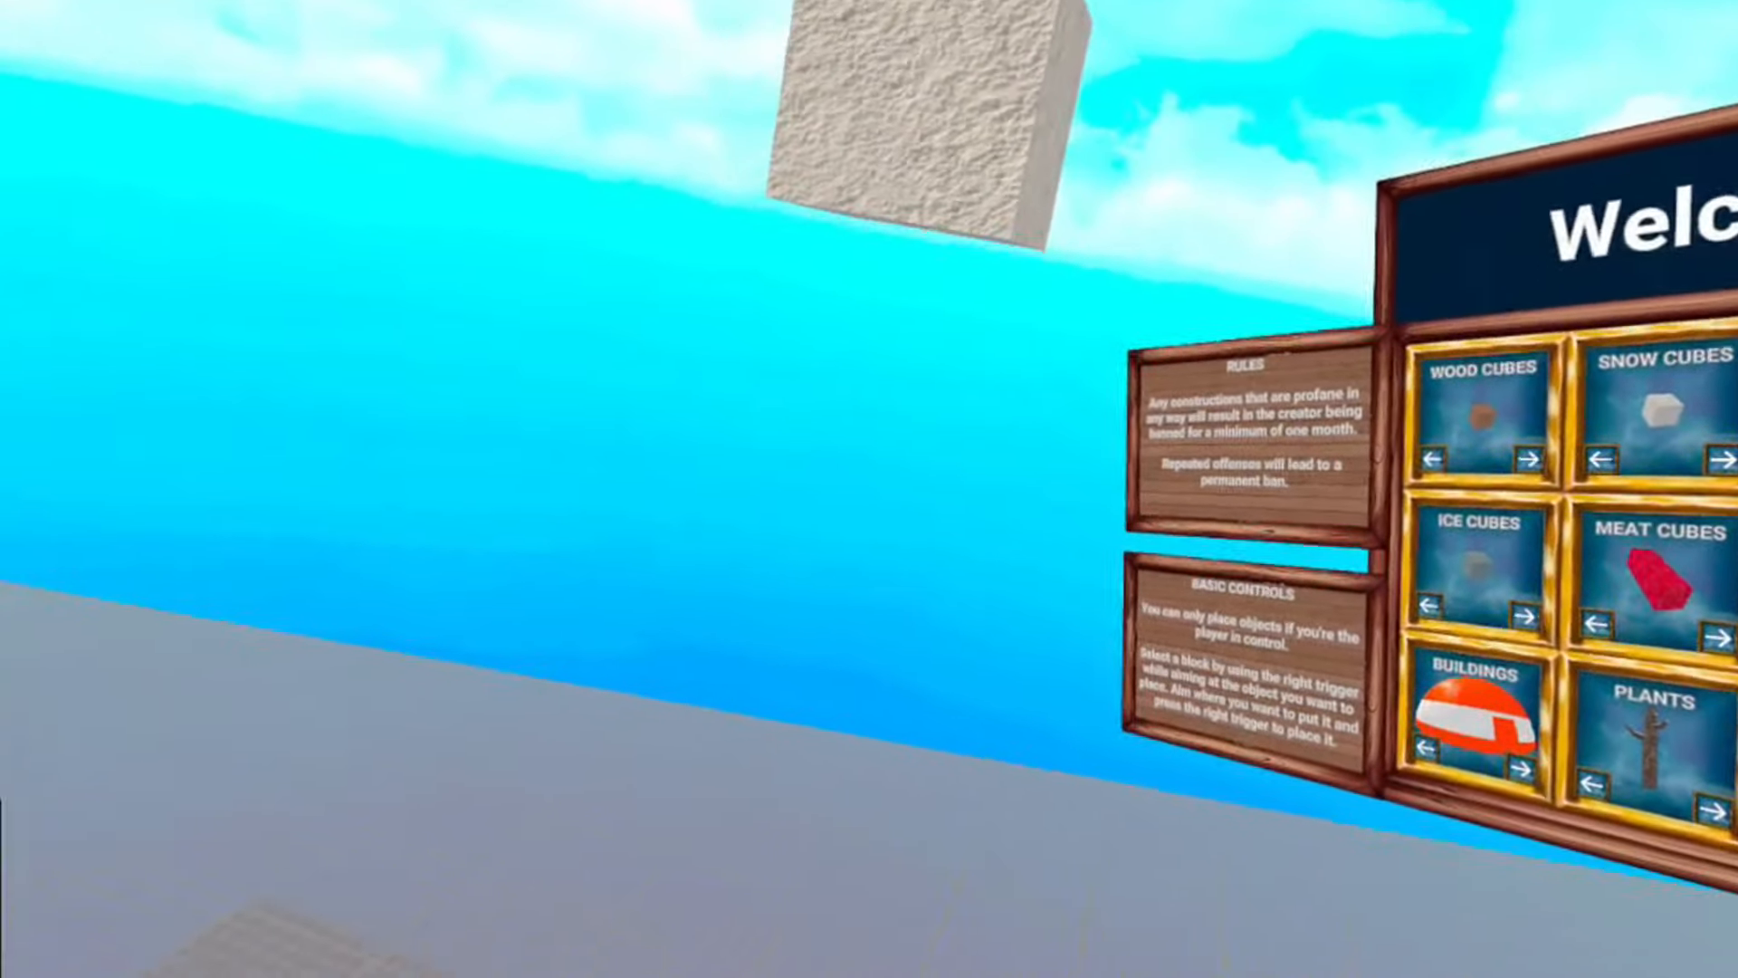
pyautogui.moveTo(865, 488)
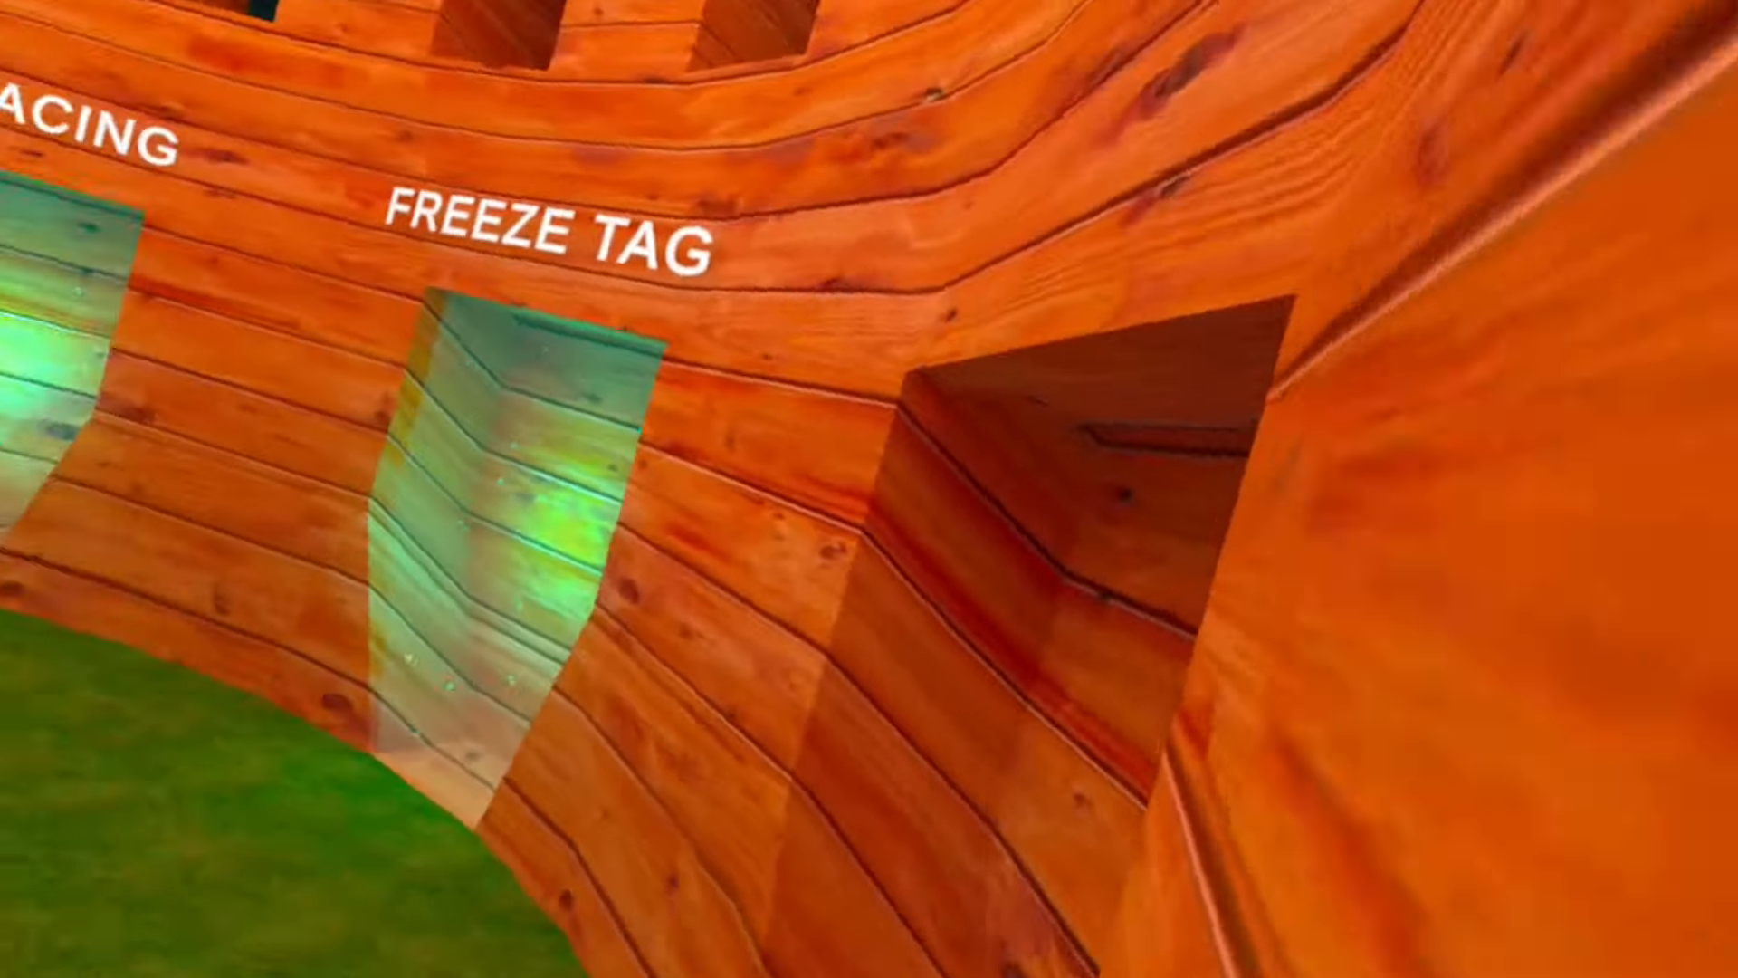
pyautogui.moveTo(869, 489)
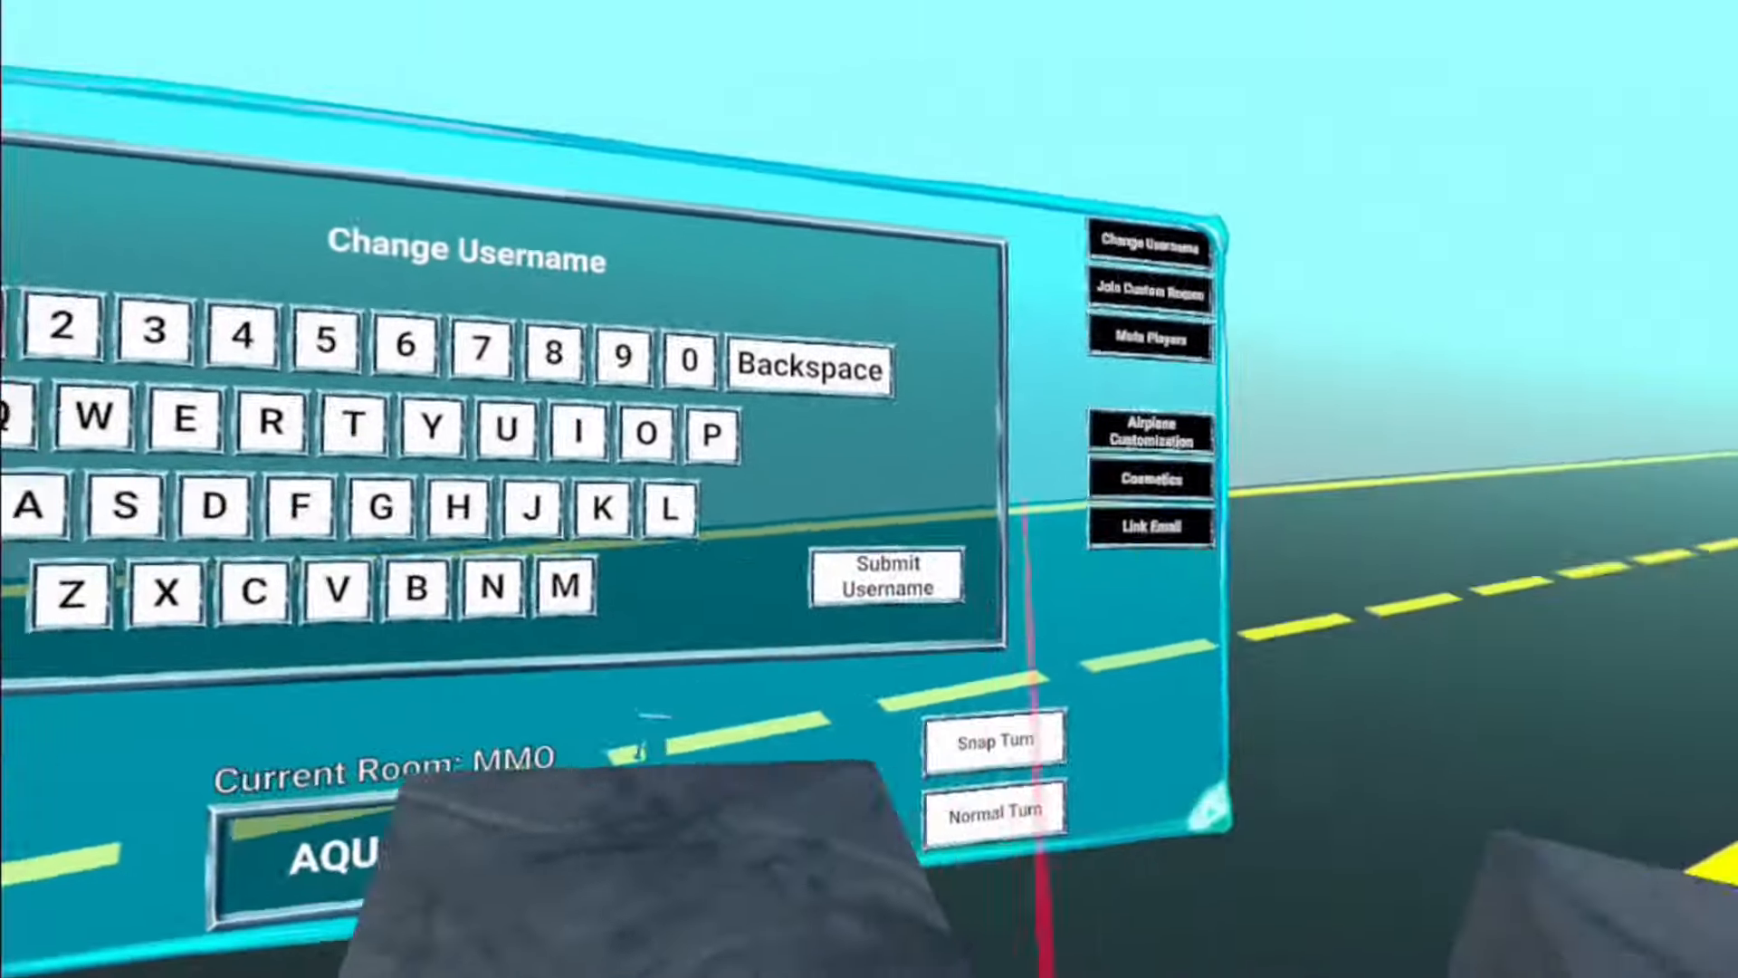
pyautogui.click(1150, 436)
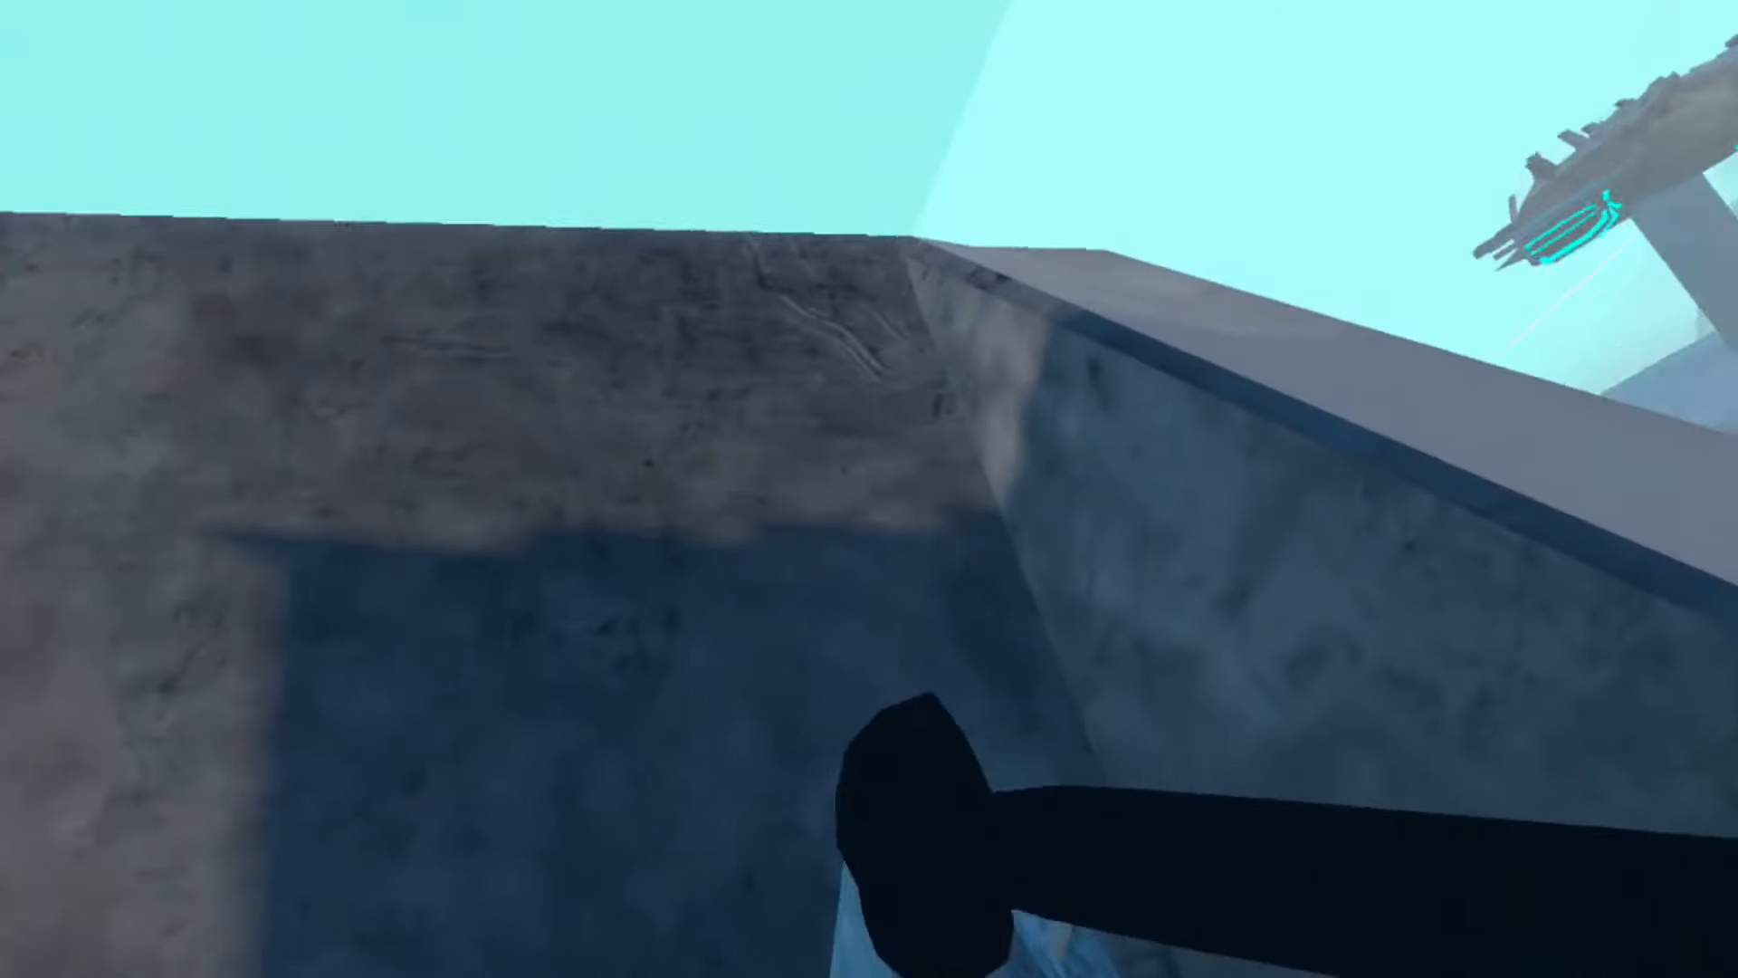
pyautogui.moveTo(870, 489)
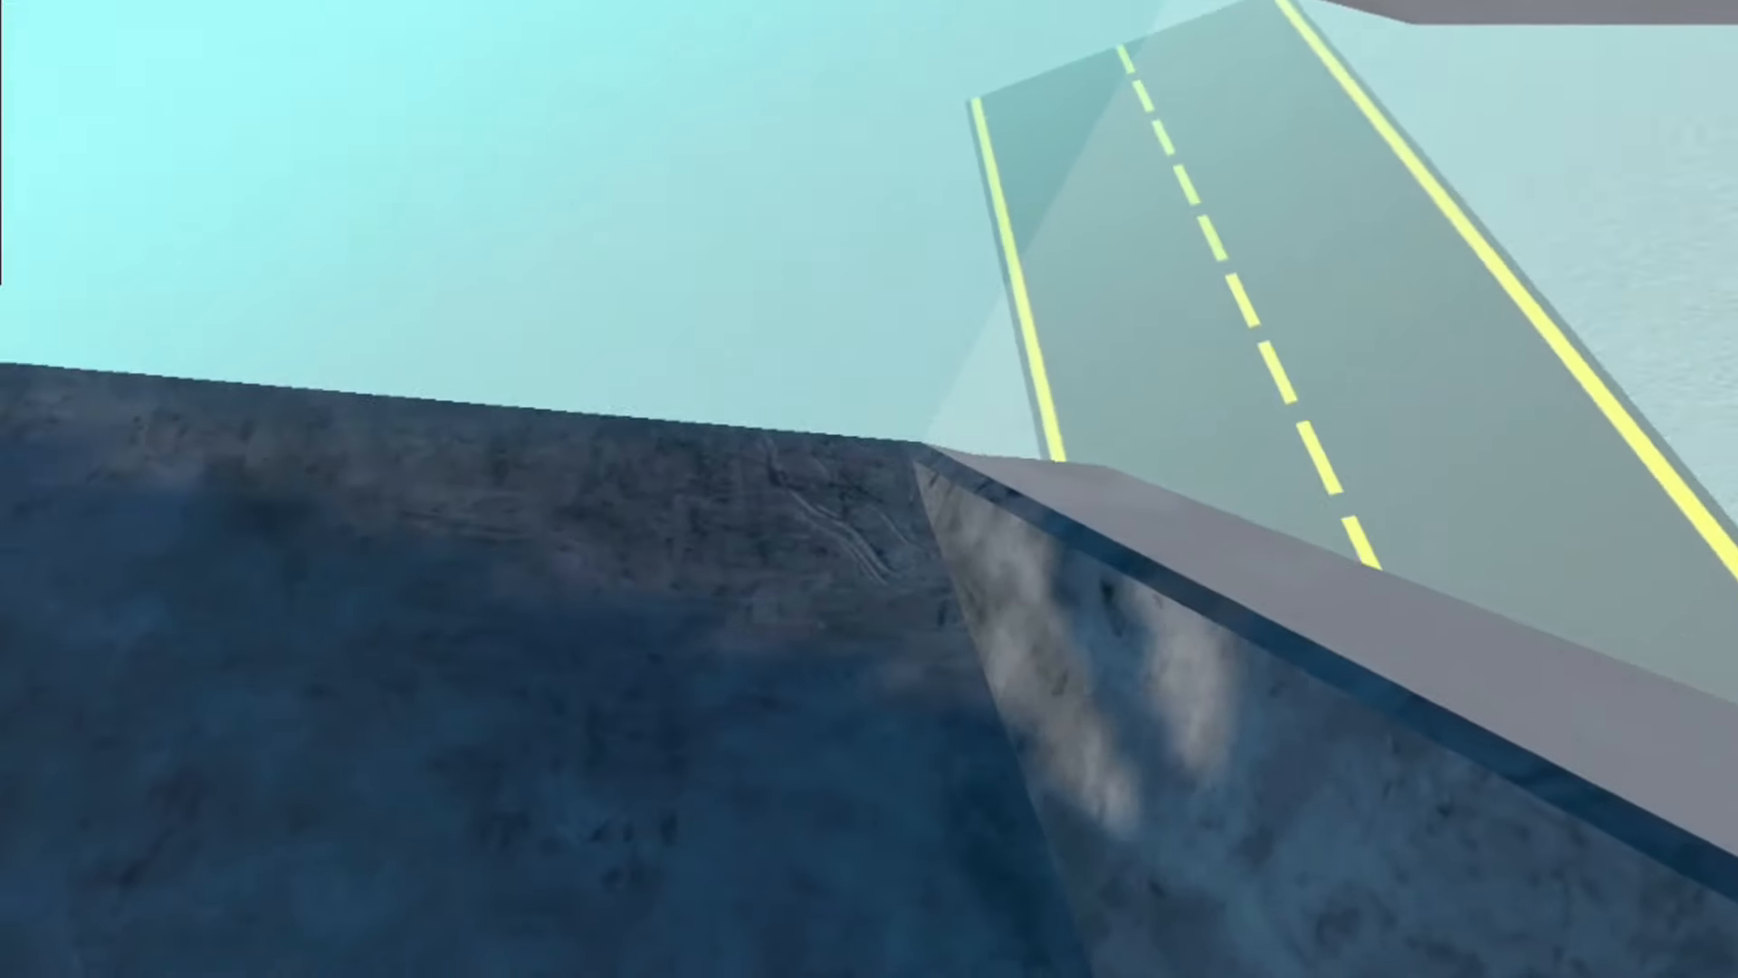